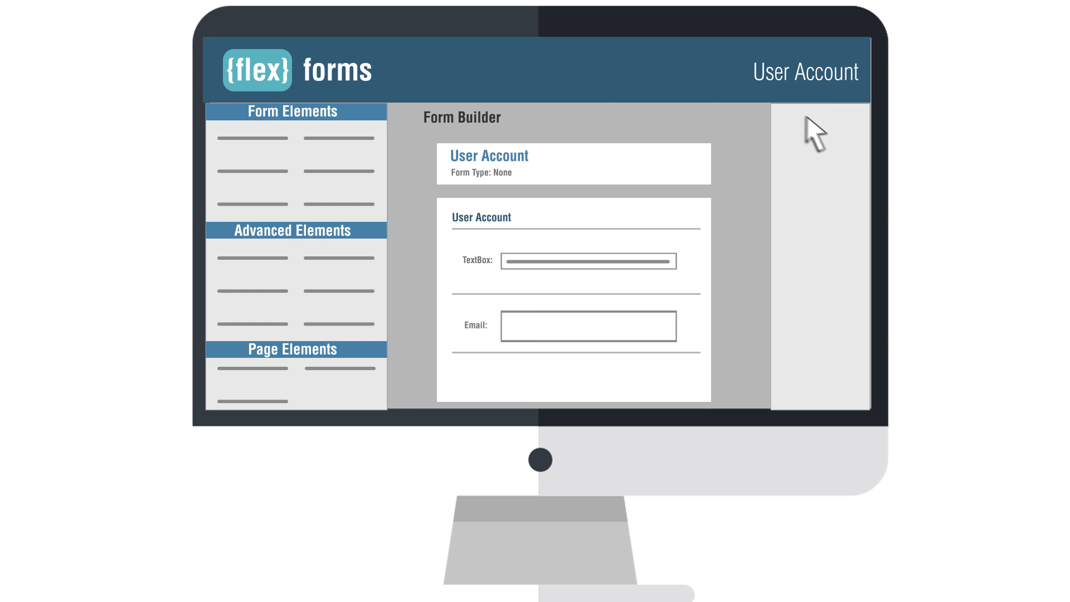
mouse_move(450, 210)
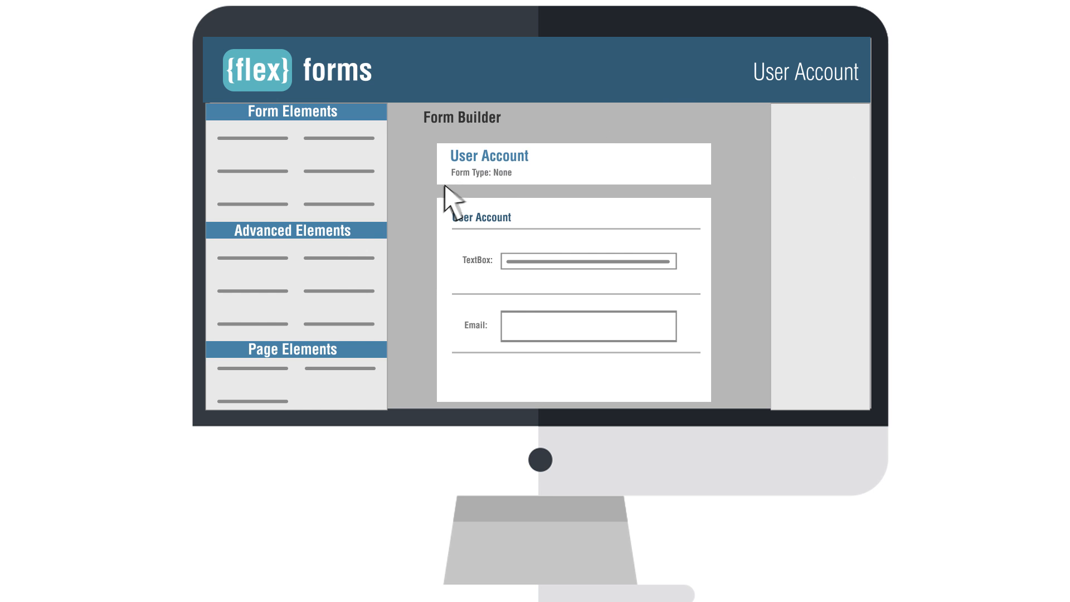
mouse_move(339, 274)
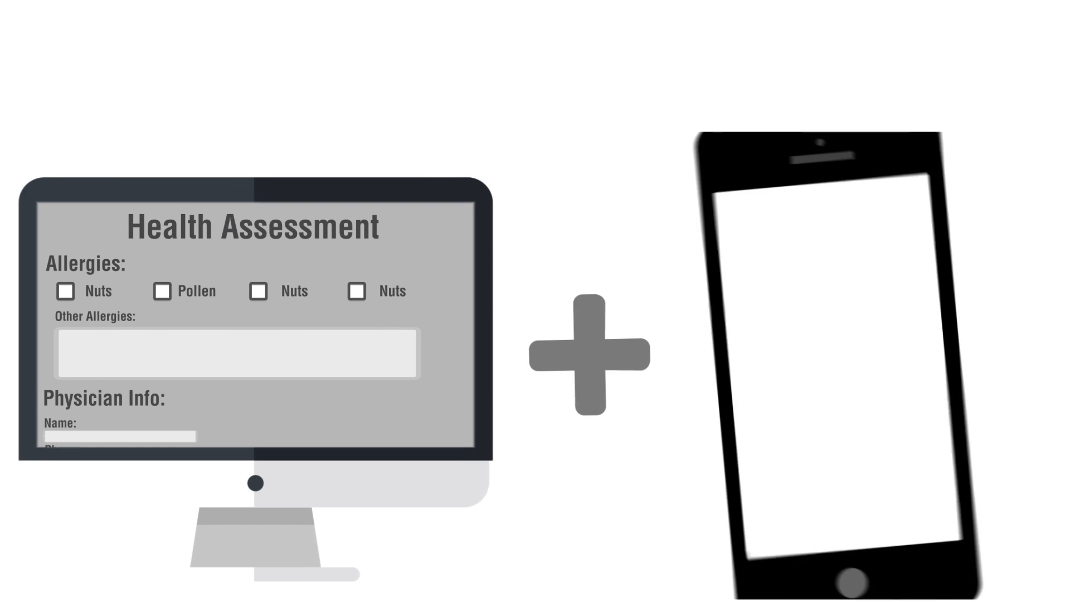
- Tick the Nuts allergy checkbox and scroll down to Physician Info and Sign Up
left_click(66, 292)
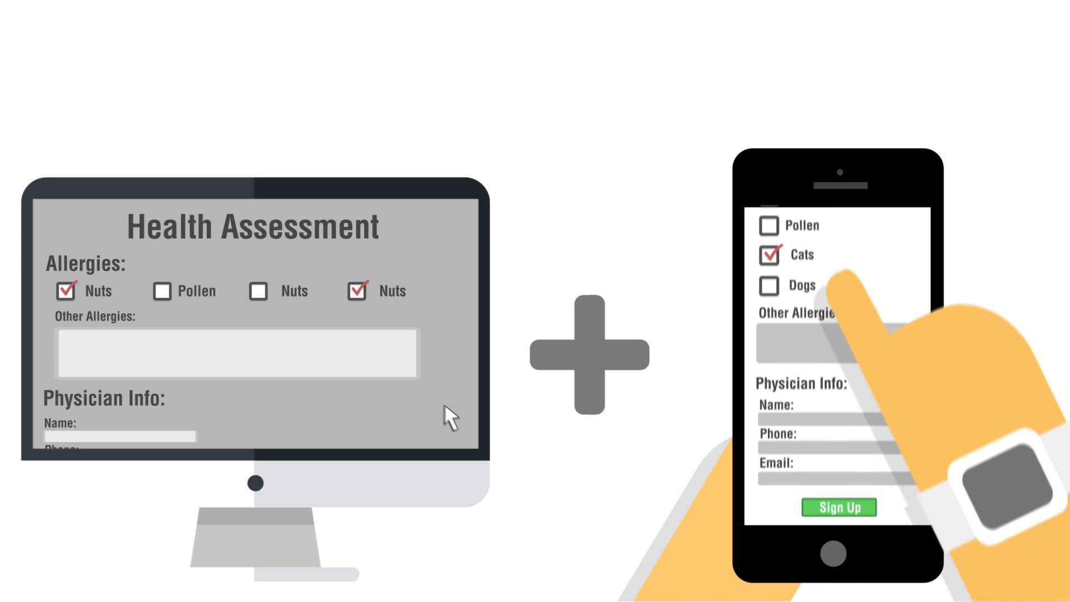
scroll("down", 3)
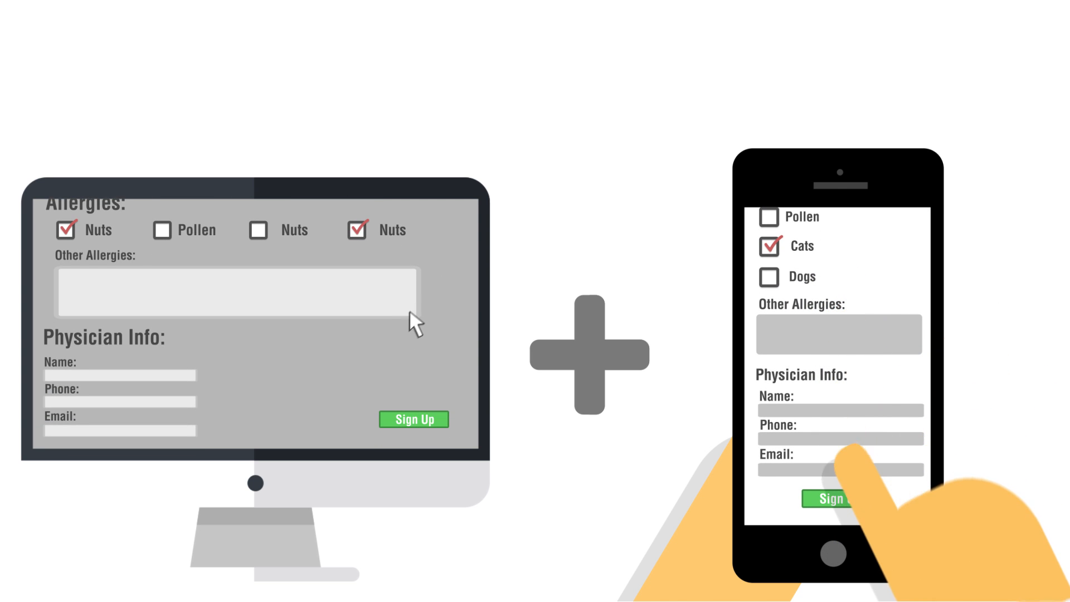